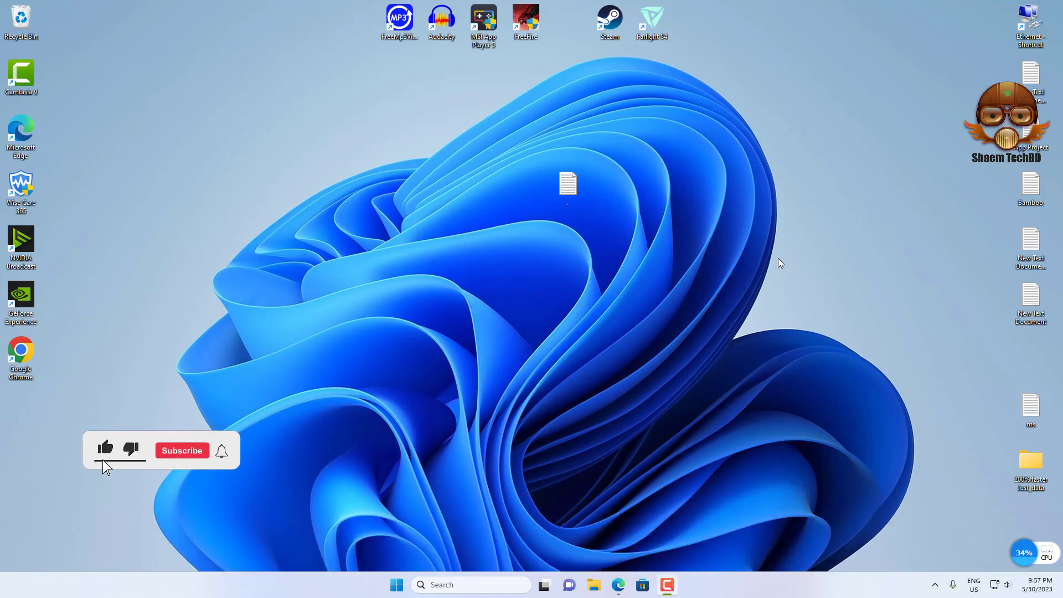
# - Search the Start menu for 'powersh' and launch Windows PowerShell as administrator
pyautogui.click(180, 451)
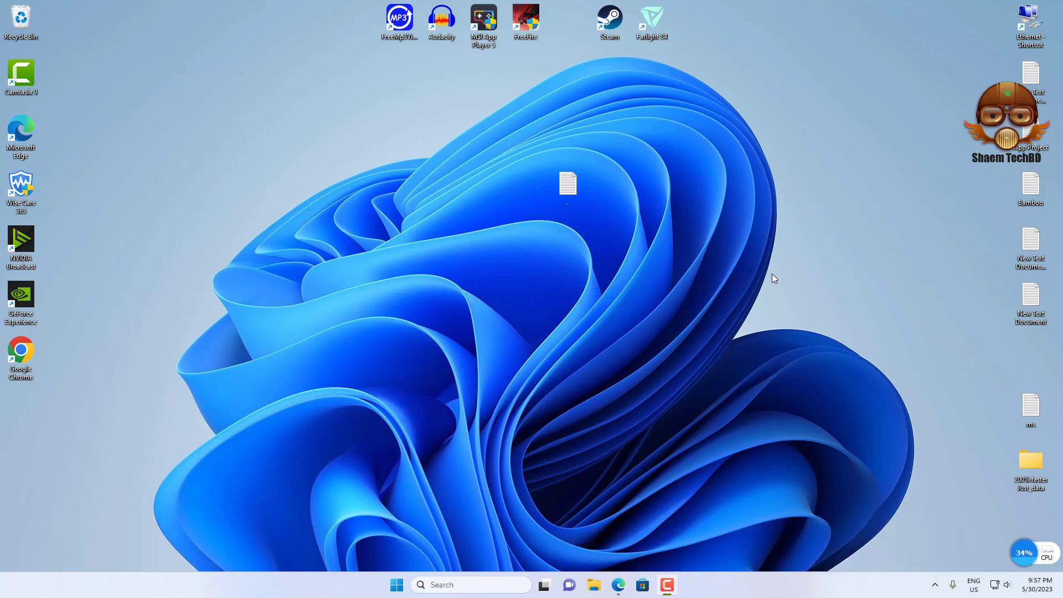
pyautogui.click(396, 584)
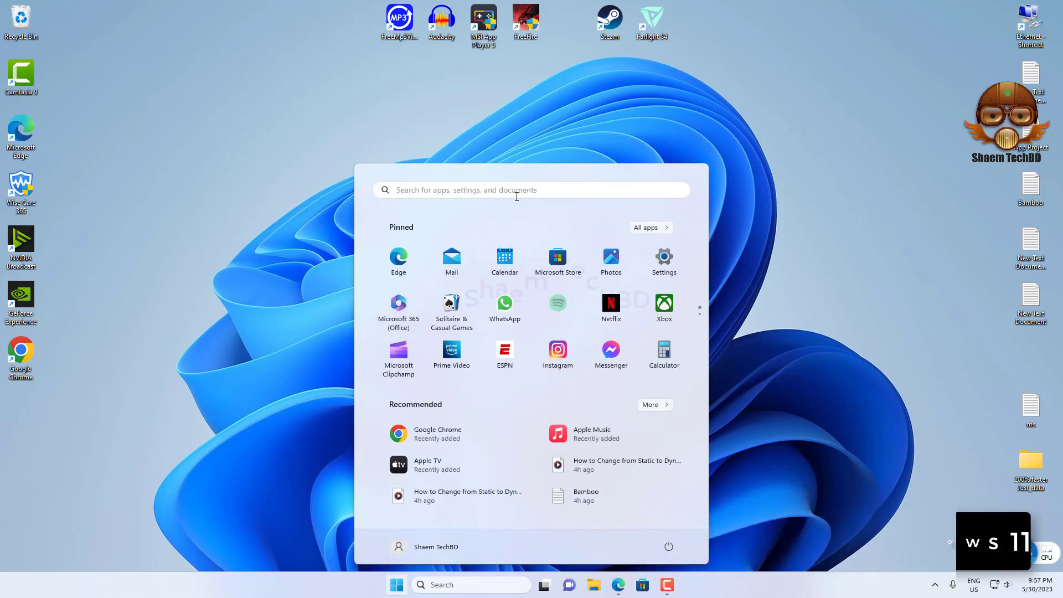
pyautogui.write('photos')
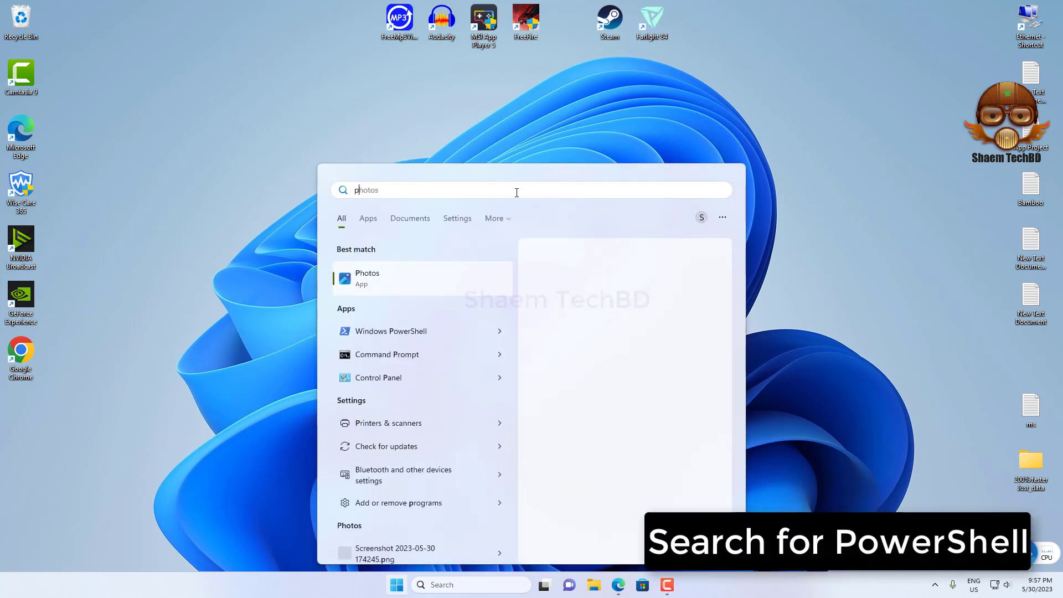
pyautogui.write('powershell')
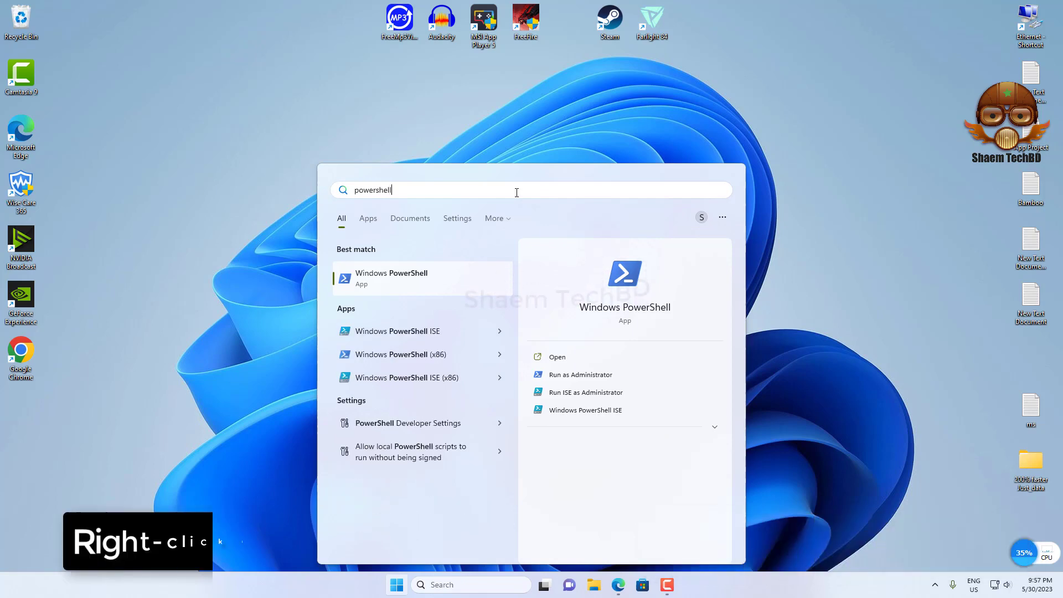
pyautogui.click(580, 374)
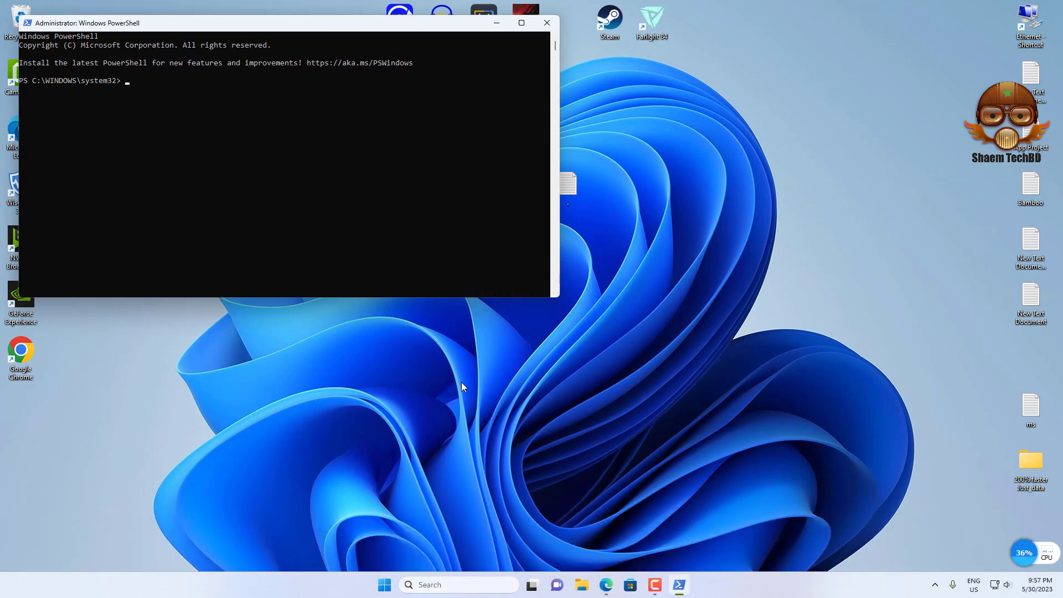
# - Maximize the window and run Get-AppxPackage *WebExperience* | Remove-AppxPackage
pyautogui.click(520, 22)
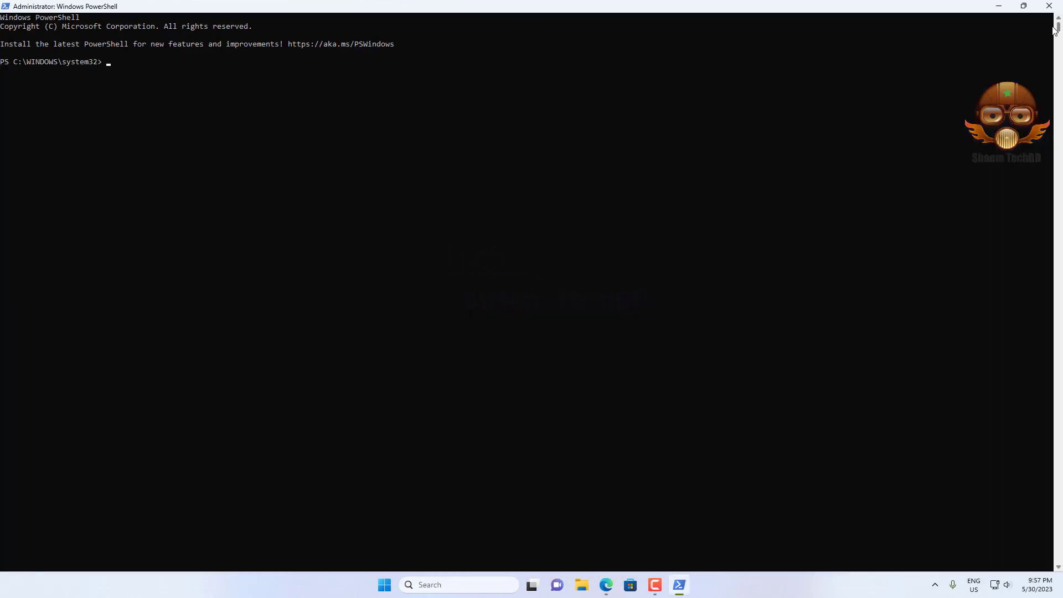
pyautogui.write('Get-AppxPackage *WebExperience* | Remove-AppxPackage')
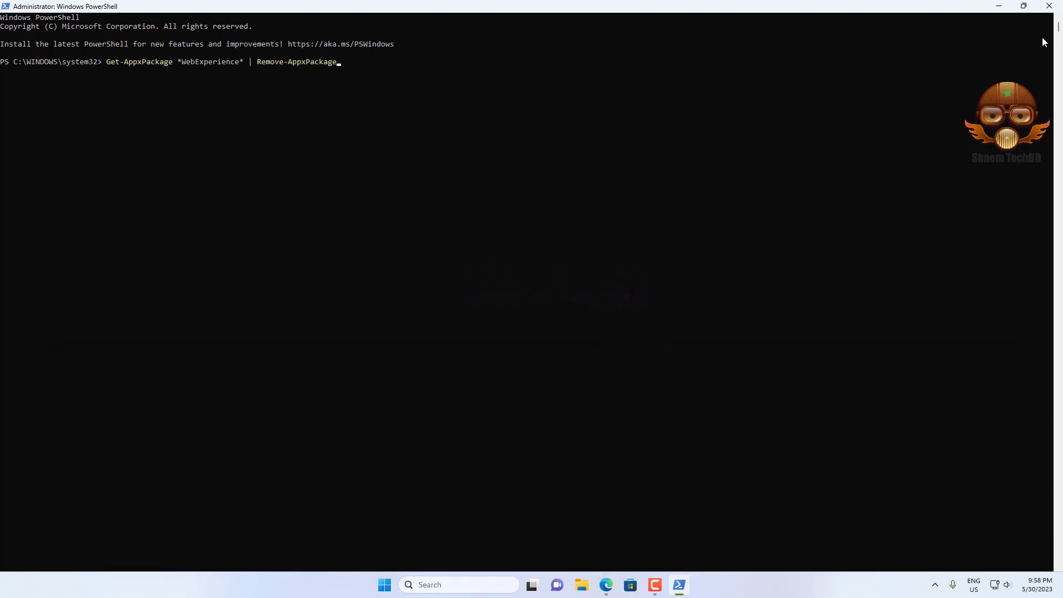
pyautogui.press('Return')
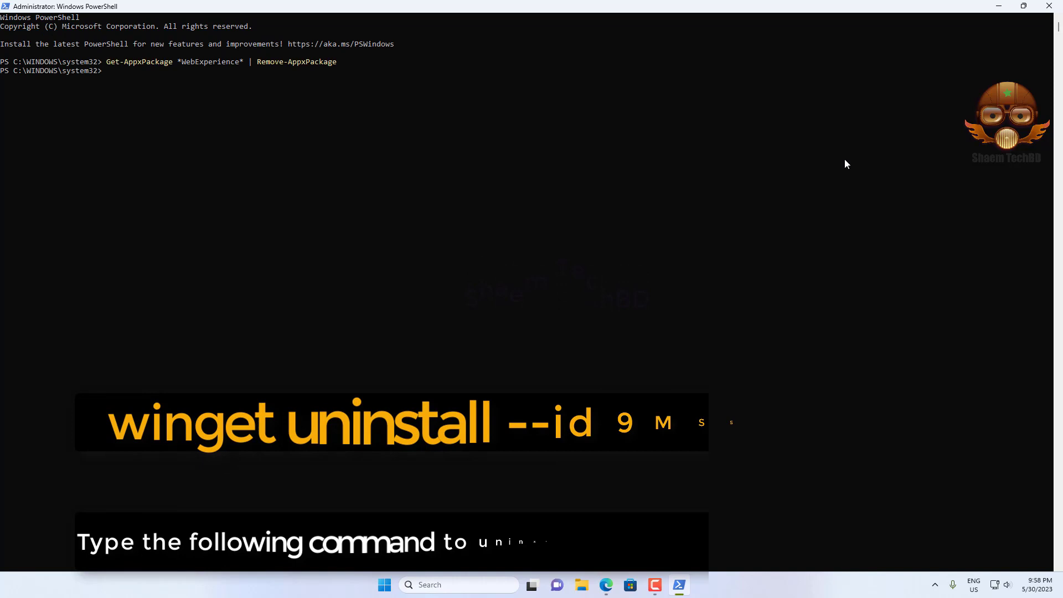
# - Run winget uninstall --id 9MSSGKG348SP, which reports no matching installed package
pyautogui.write('winget uninstall --id 9MSSGKG348SP')
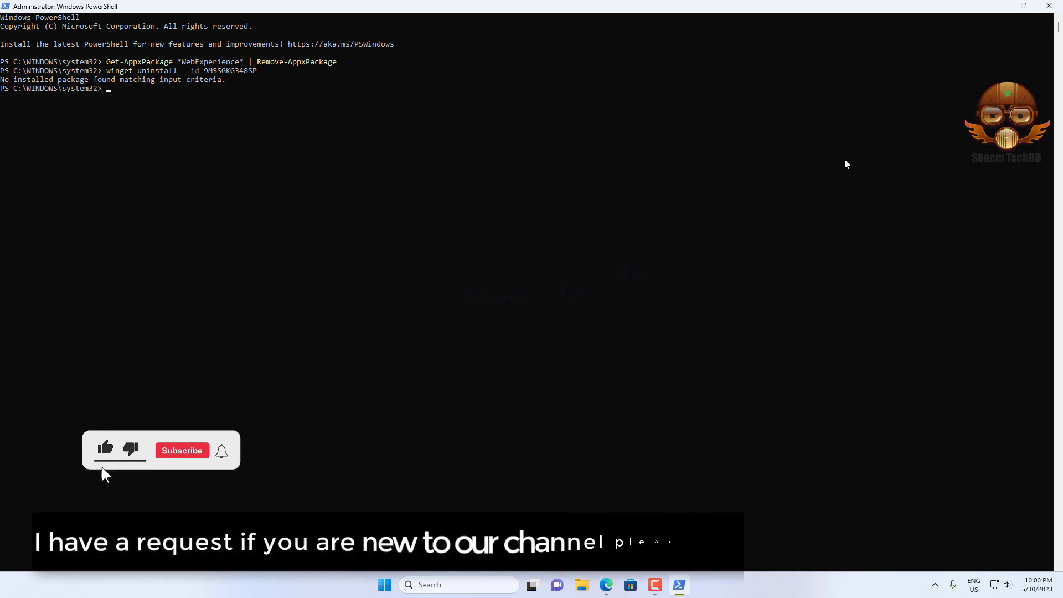
pyautogui.click(180, 450)
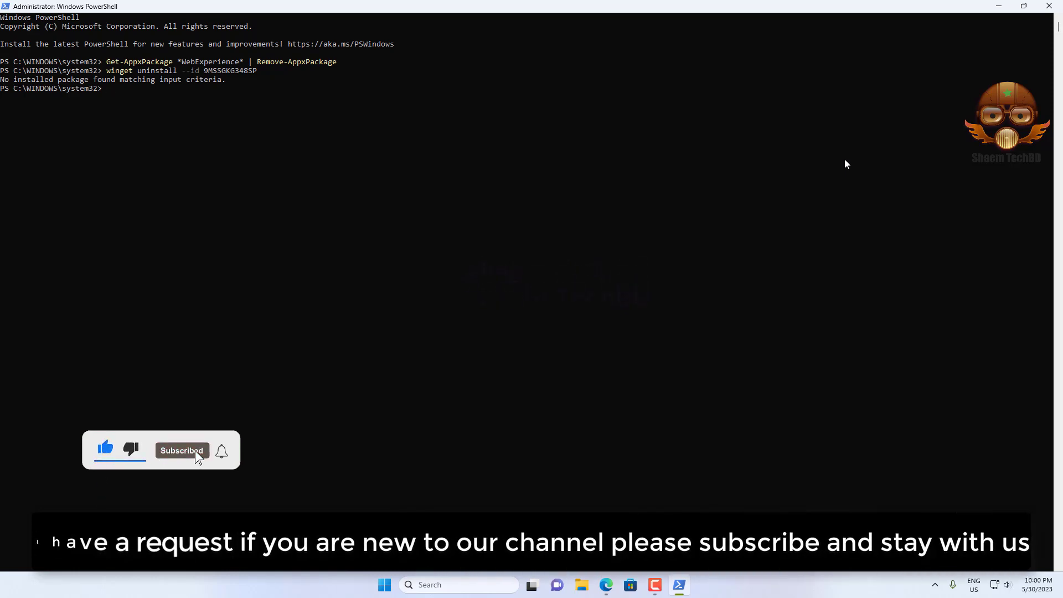